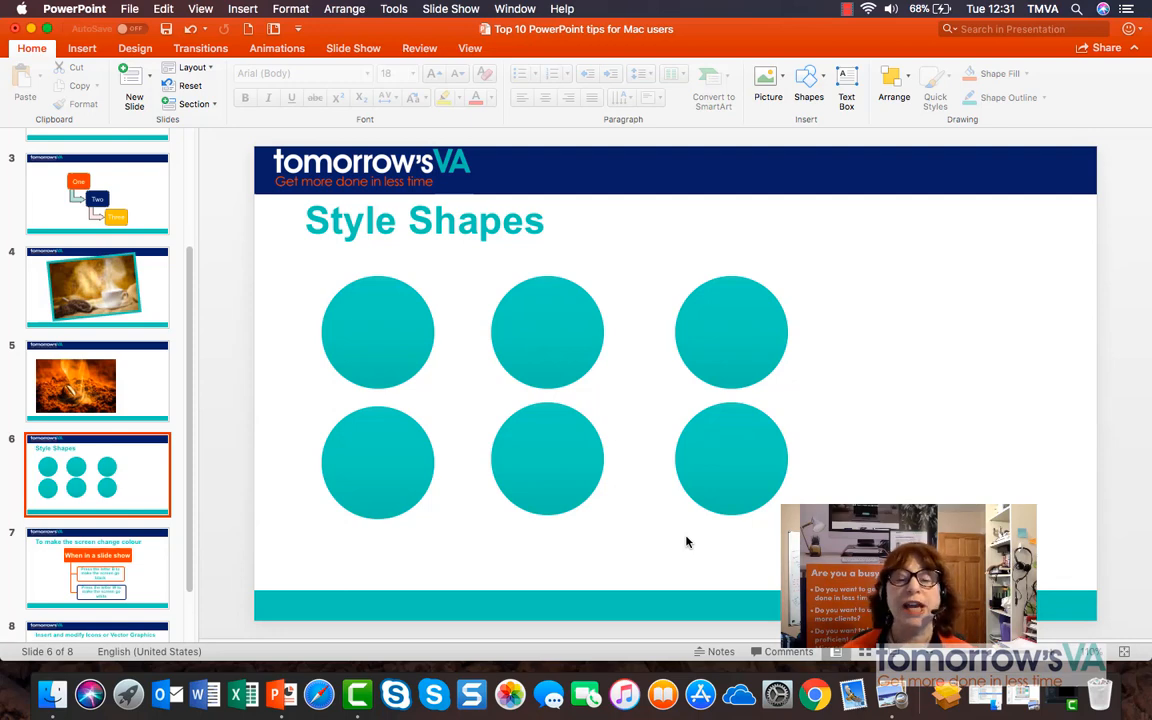
mouse_move(448, 385)
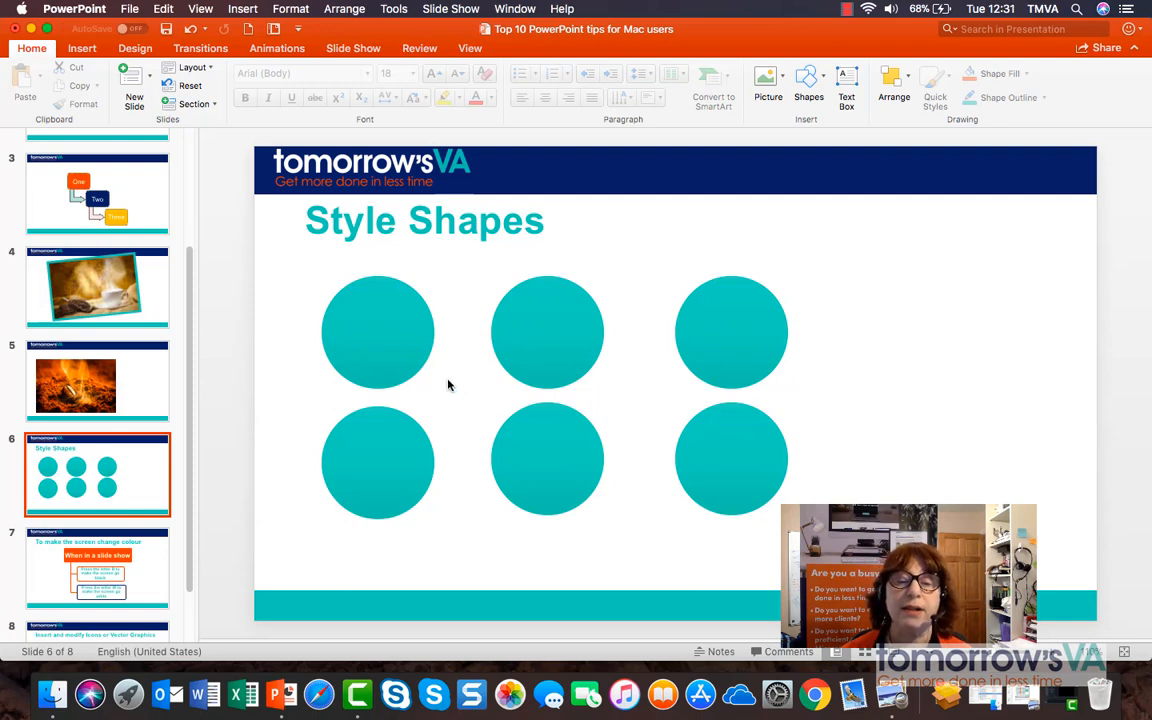
- Select the top-left circle on the Style Shapes slide for restyling
left_click(377, 332)
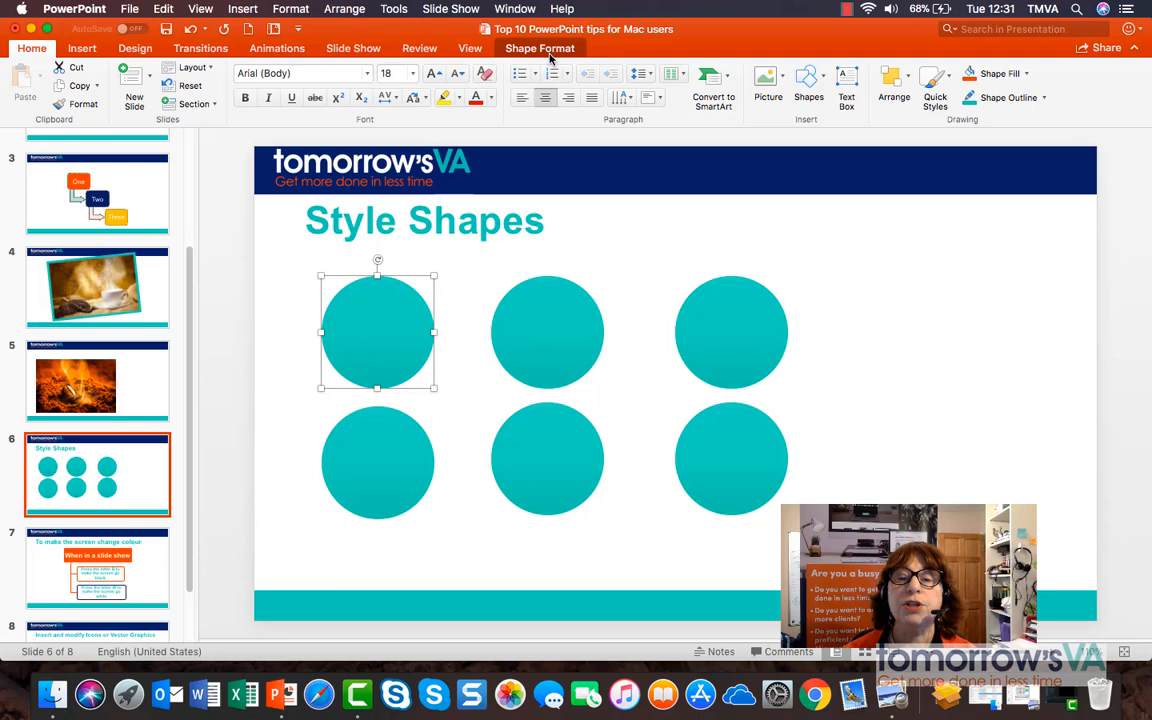
- Give the remaining circles yellow, pale yellow, pale green, orange and green preset shape styles
left_click(540, 48)
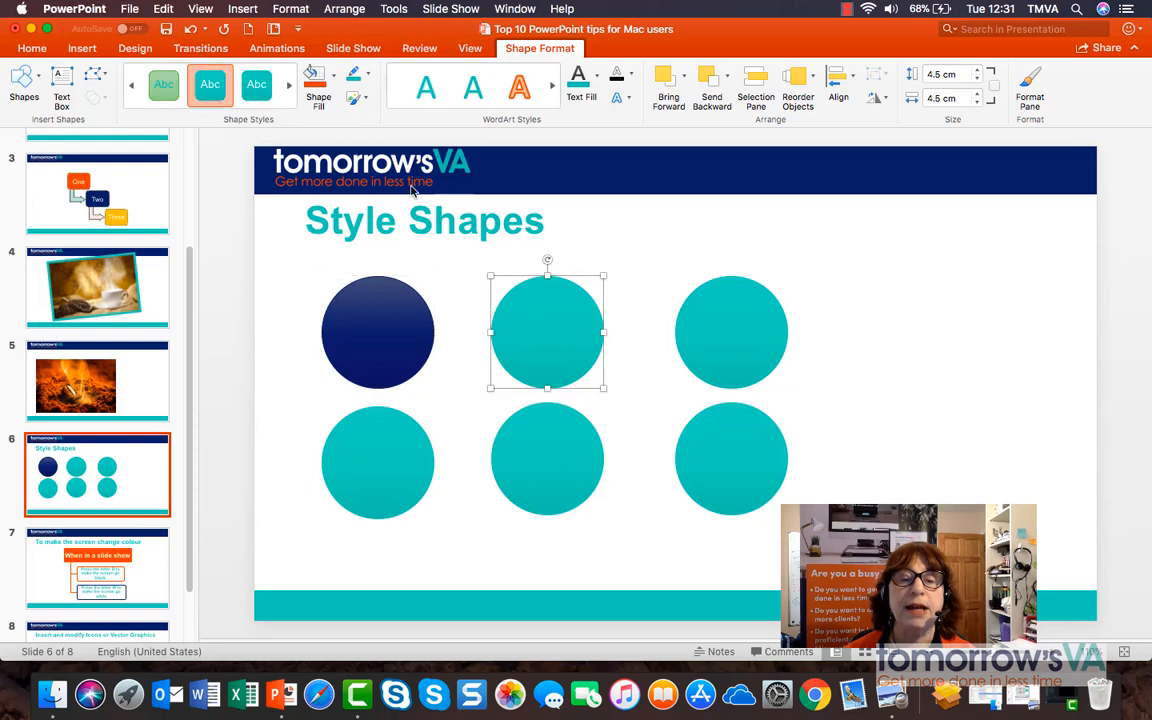
left_click(256, 85)
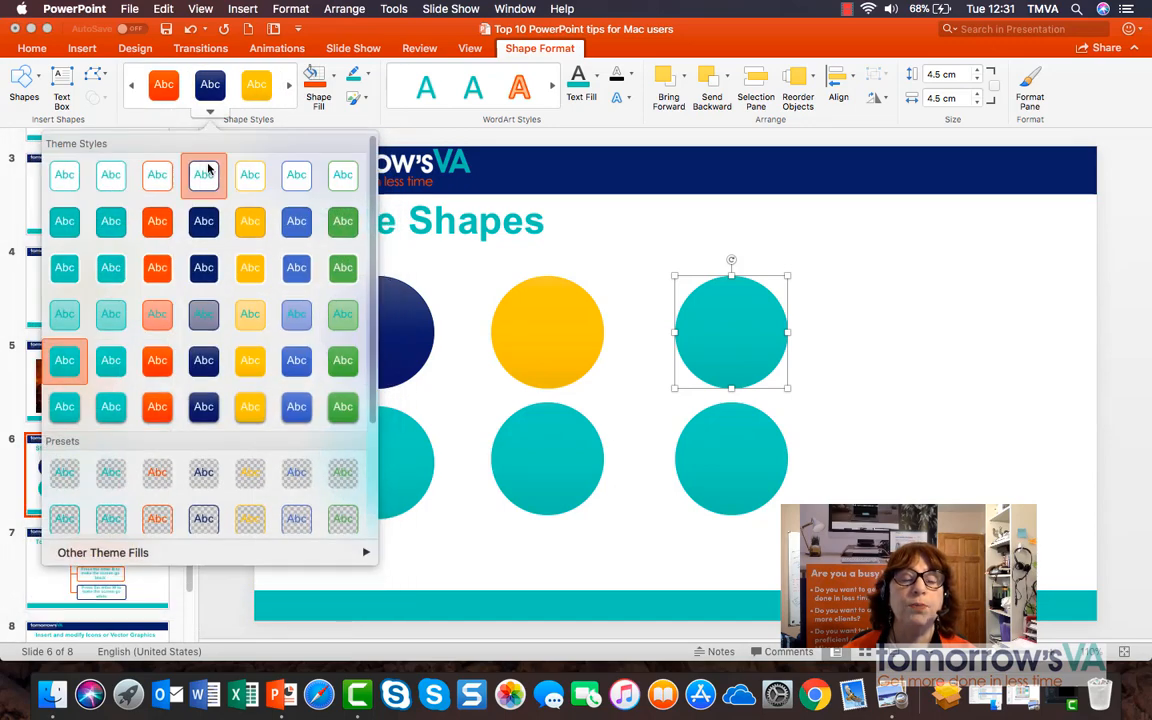
left_click(250, 315)
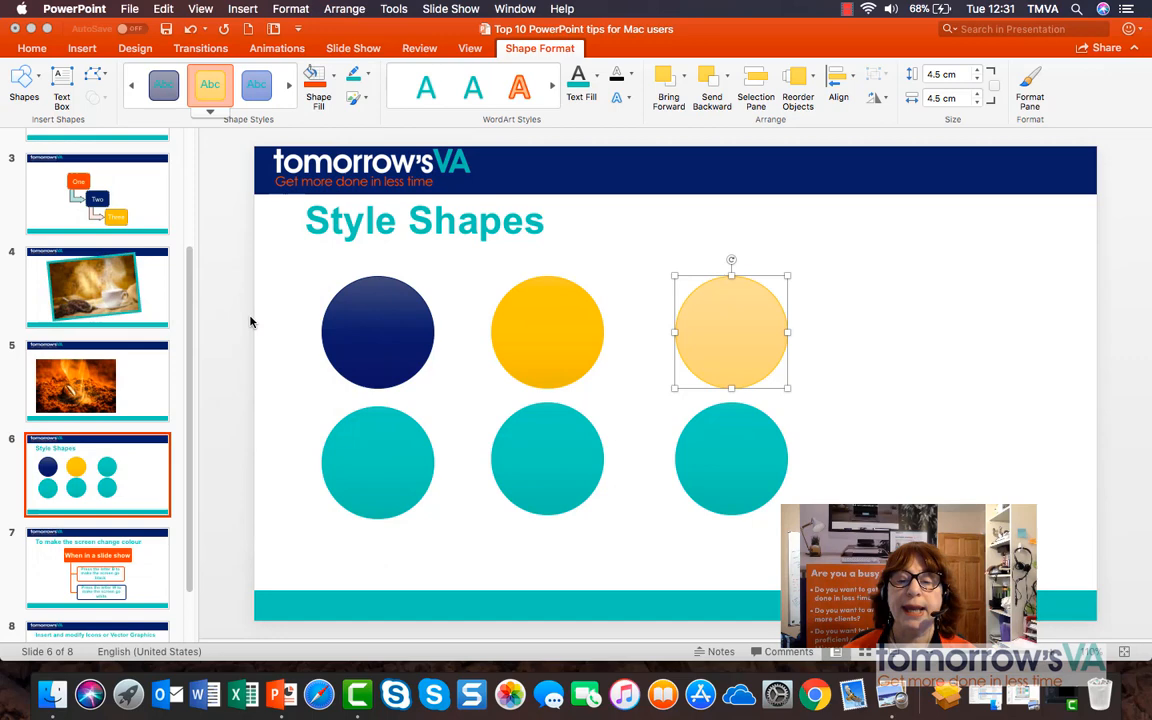
left_click(377, 459)
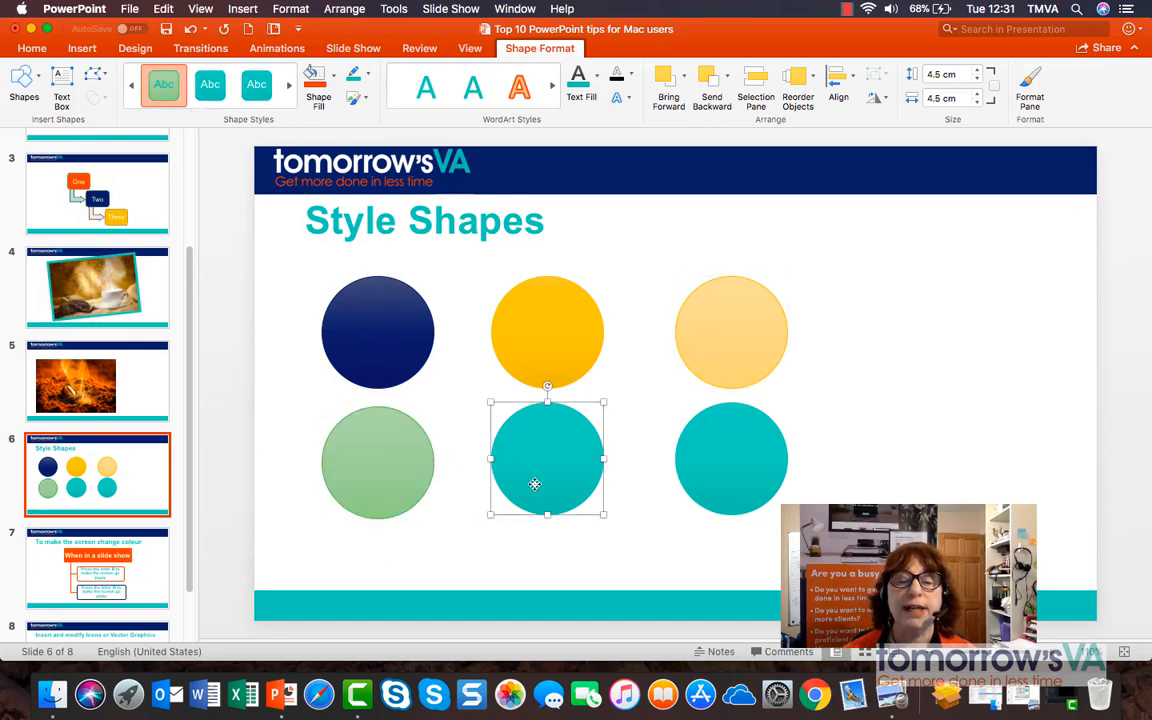
left_click(210, 85)
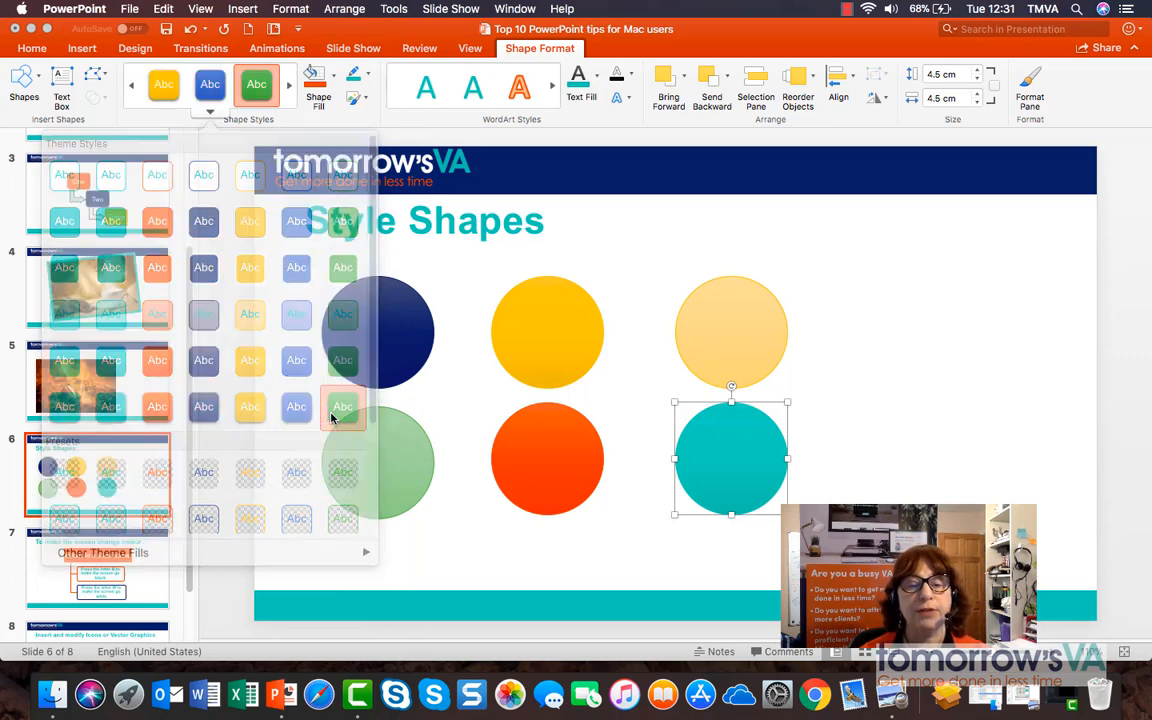
left_click(343, 406)
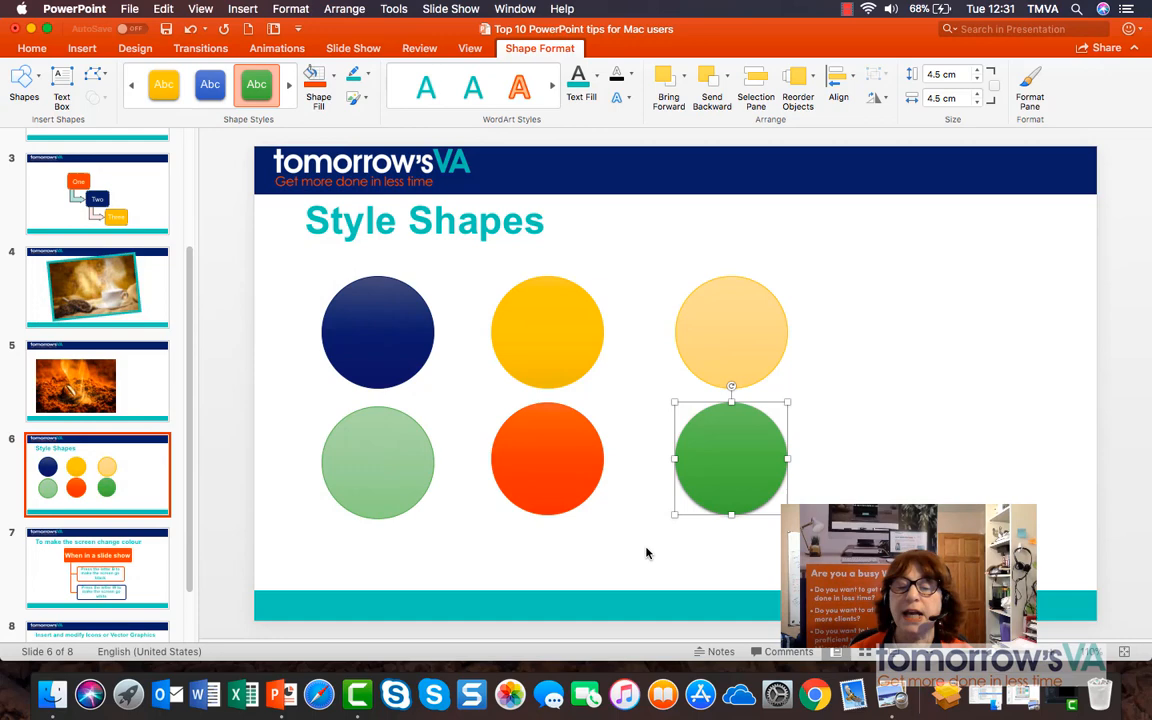
mouse_move(528, 436)
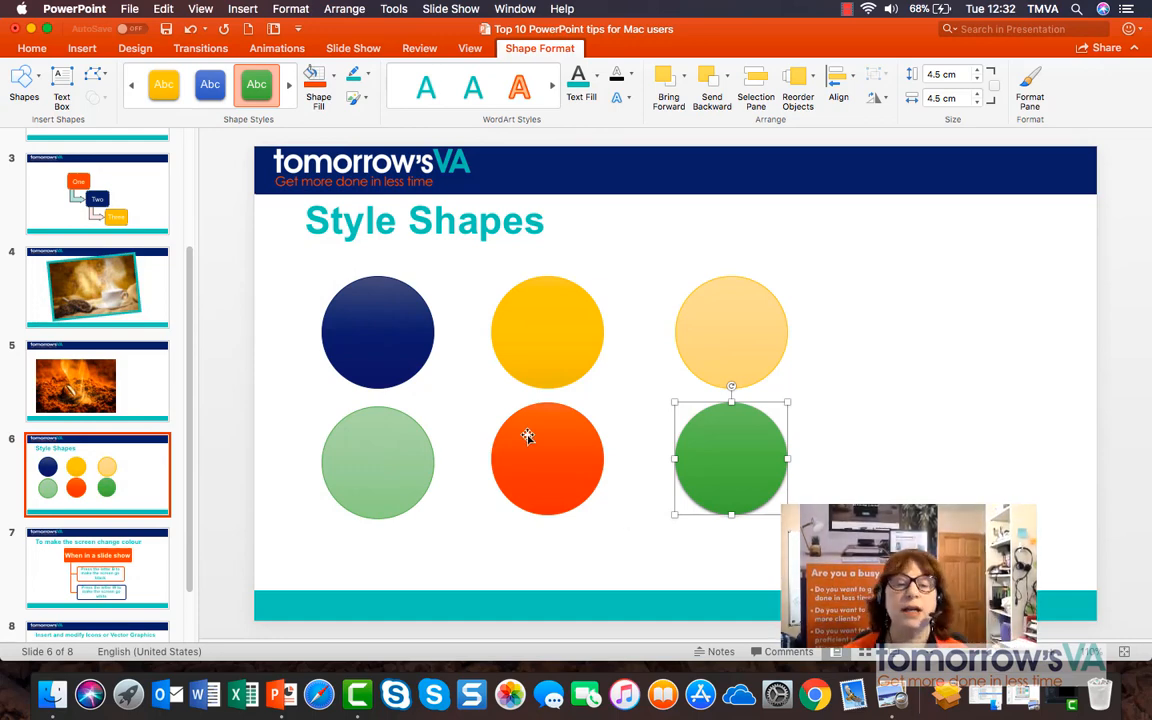
- Label the navy circle 'text' and bring up editing for the yellow and pale yellow circles
left_click(378, 332)
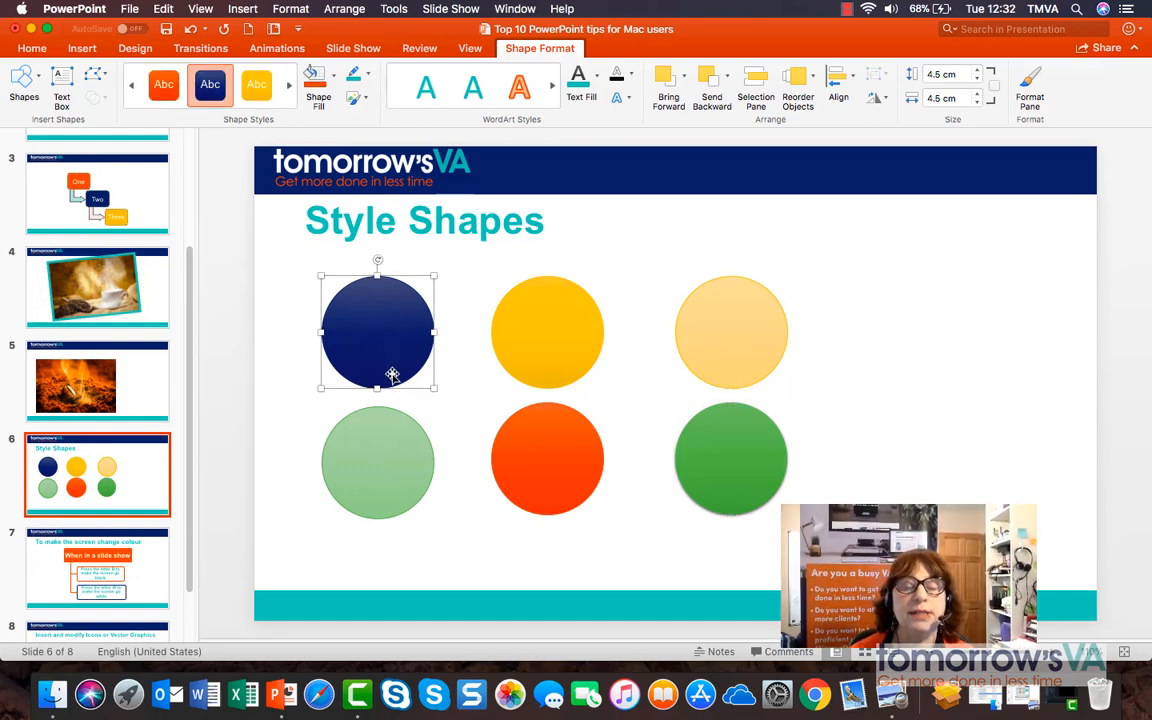
mouse_move(368, 328)
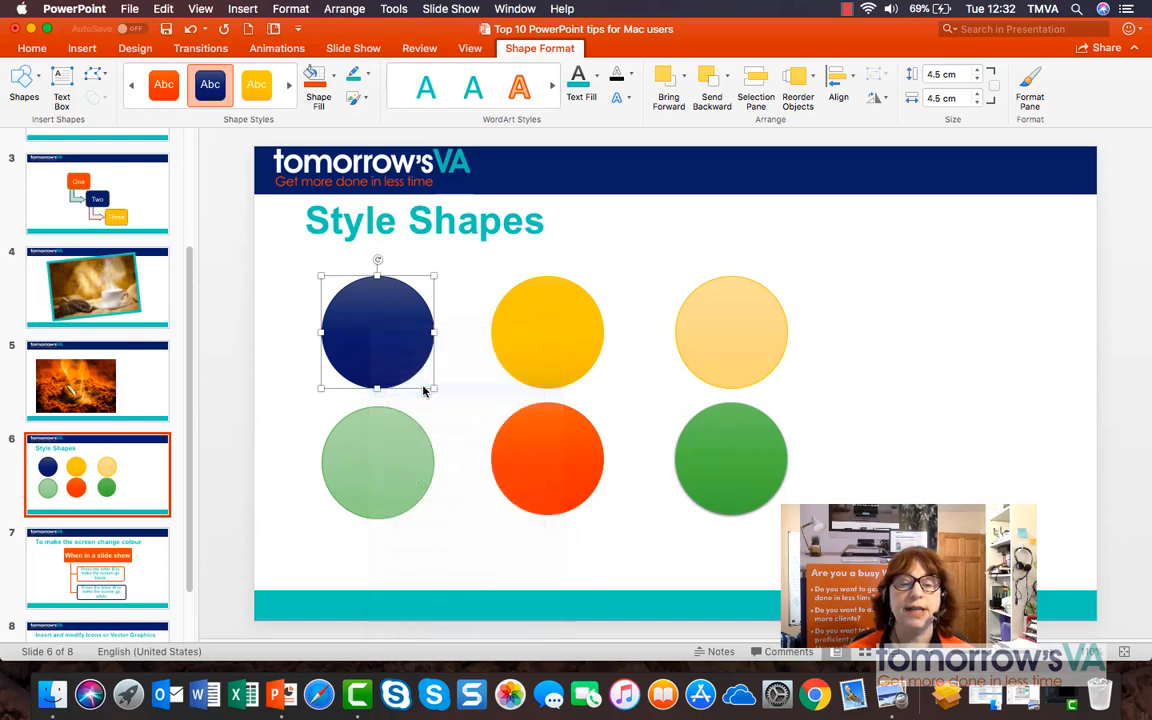
type("text")
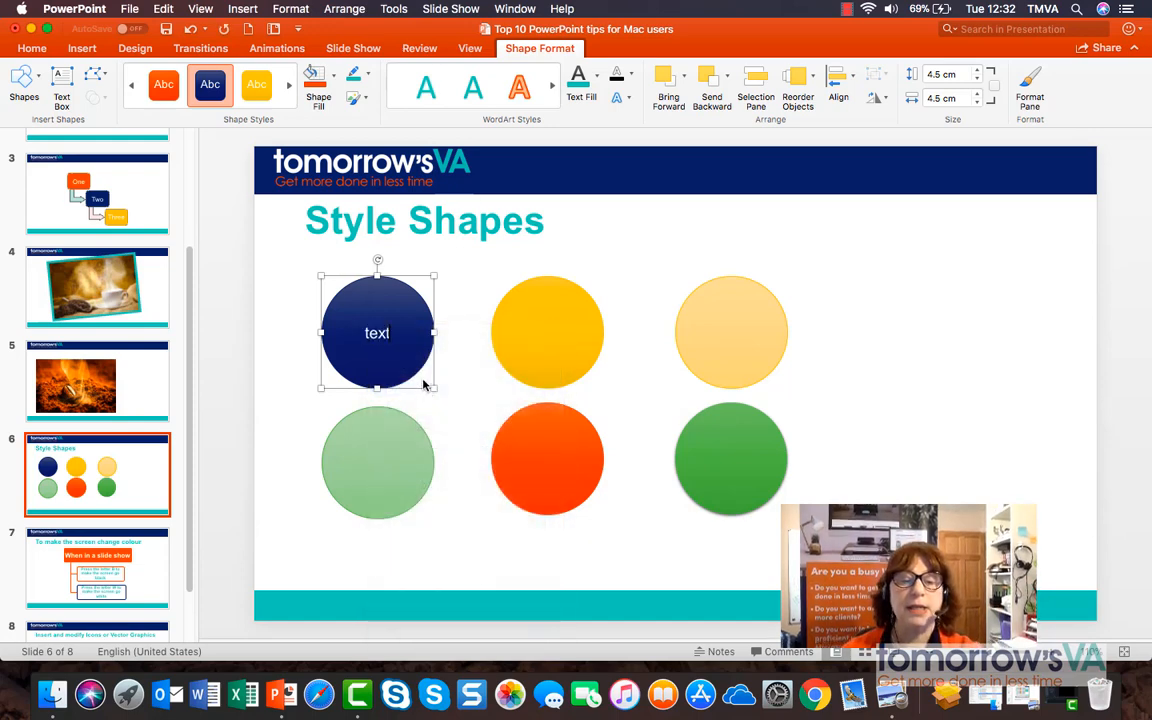
right_click(547, 332)
type("reward")
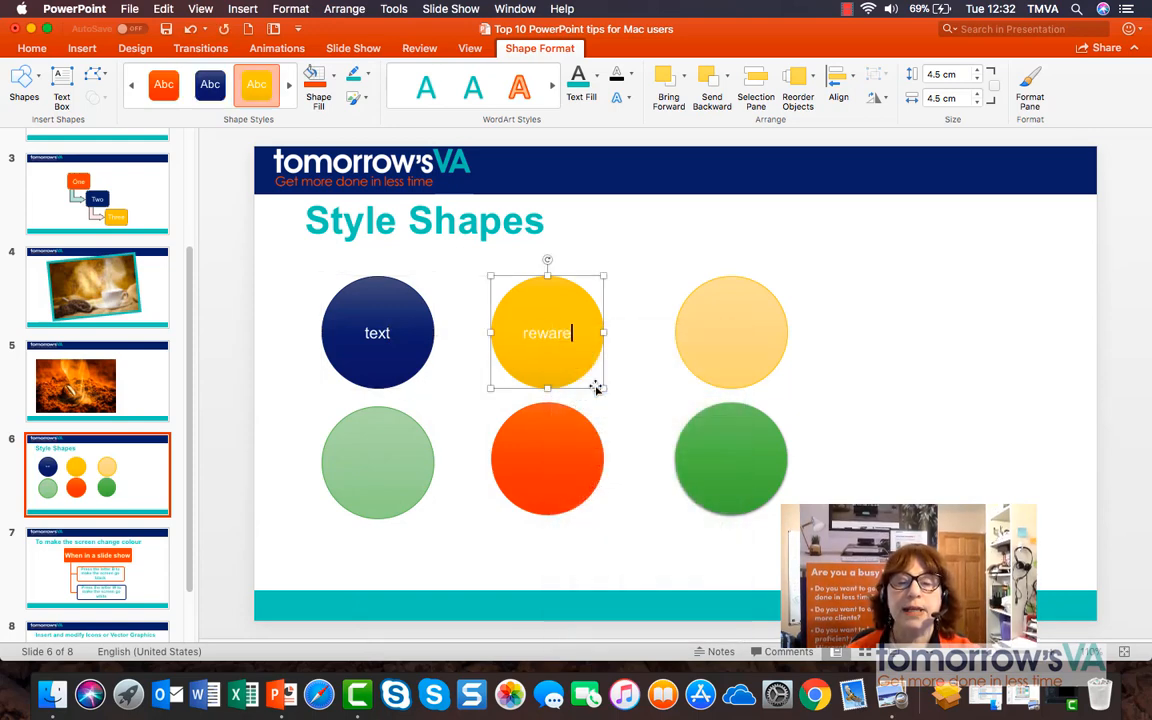
right_click(731, 332)
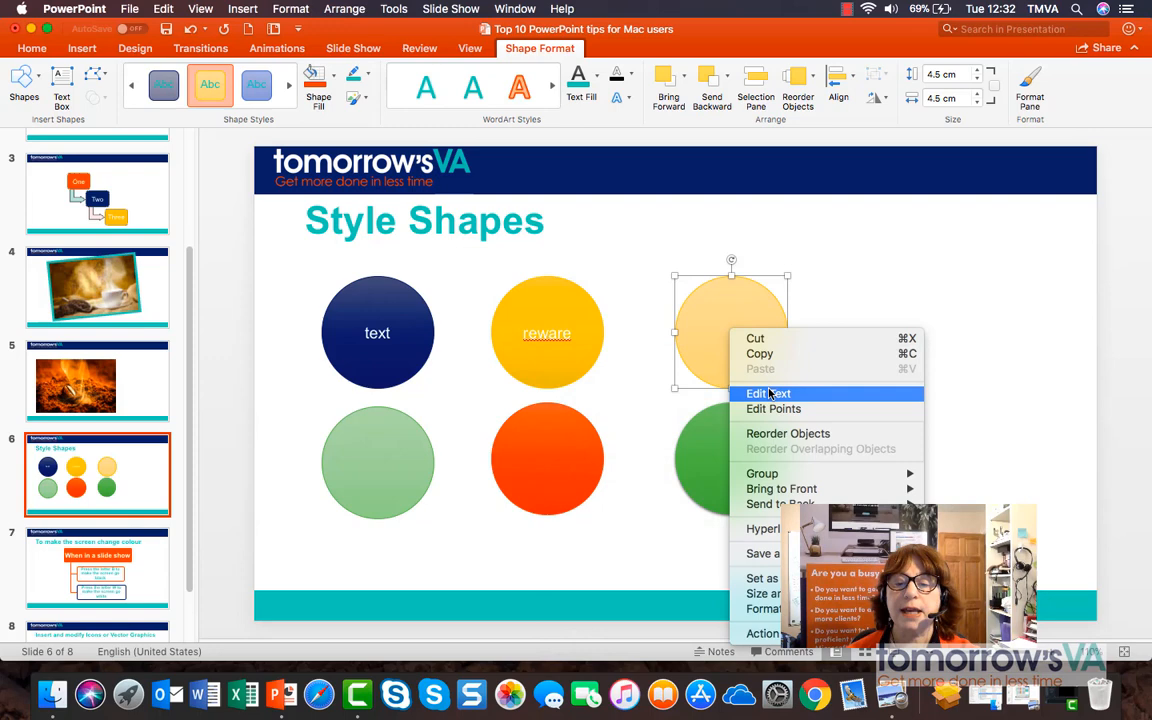
- Label the pale yellow circle 'green' and the orange circle 'fdfdfds', then finish editing
left_click(768, 393)
type("text")
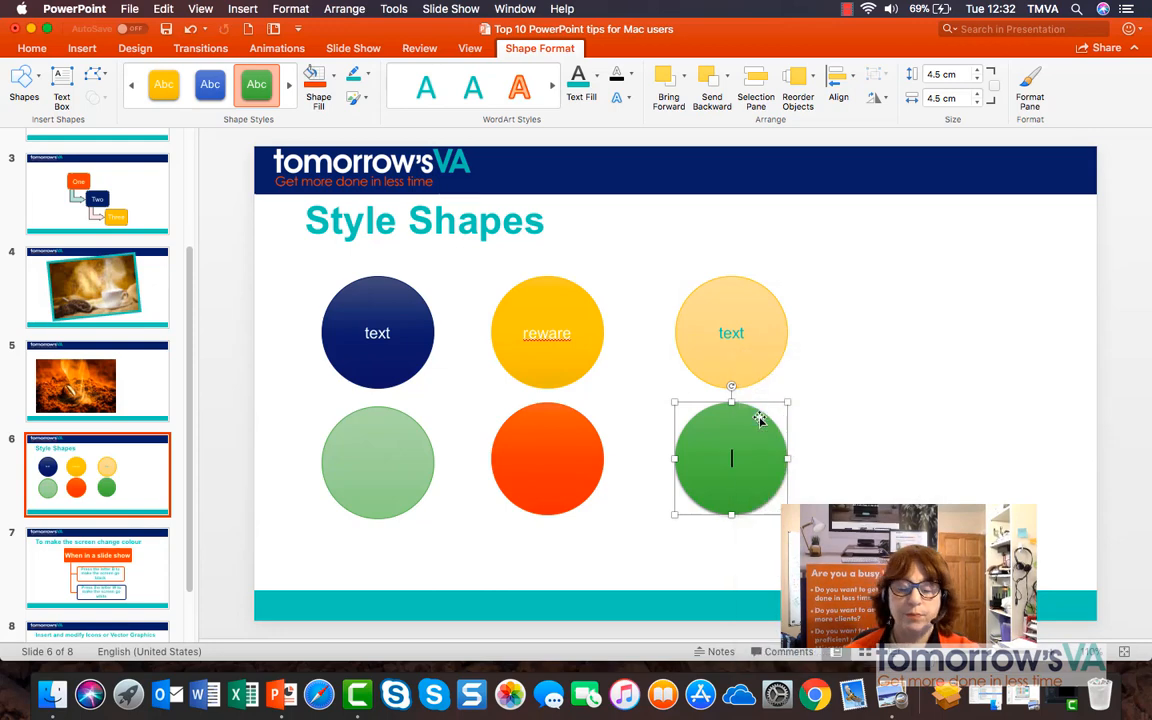
type("green")
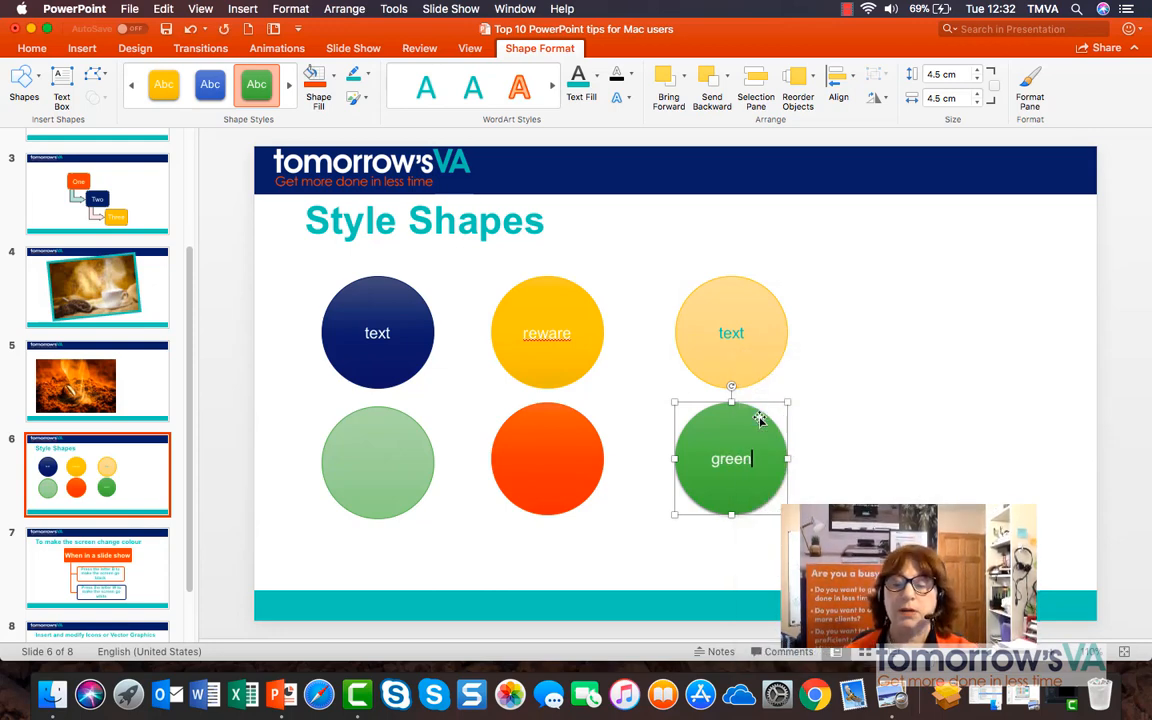
right_click(731, 458)
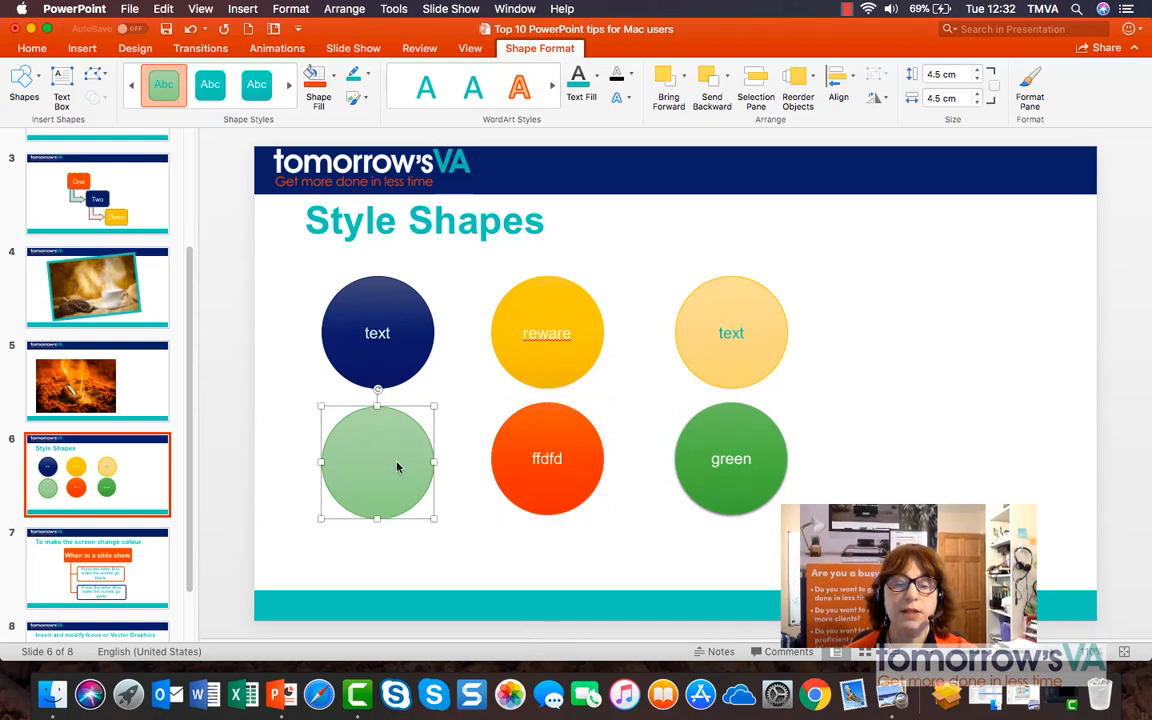
type("fdfdfds")
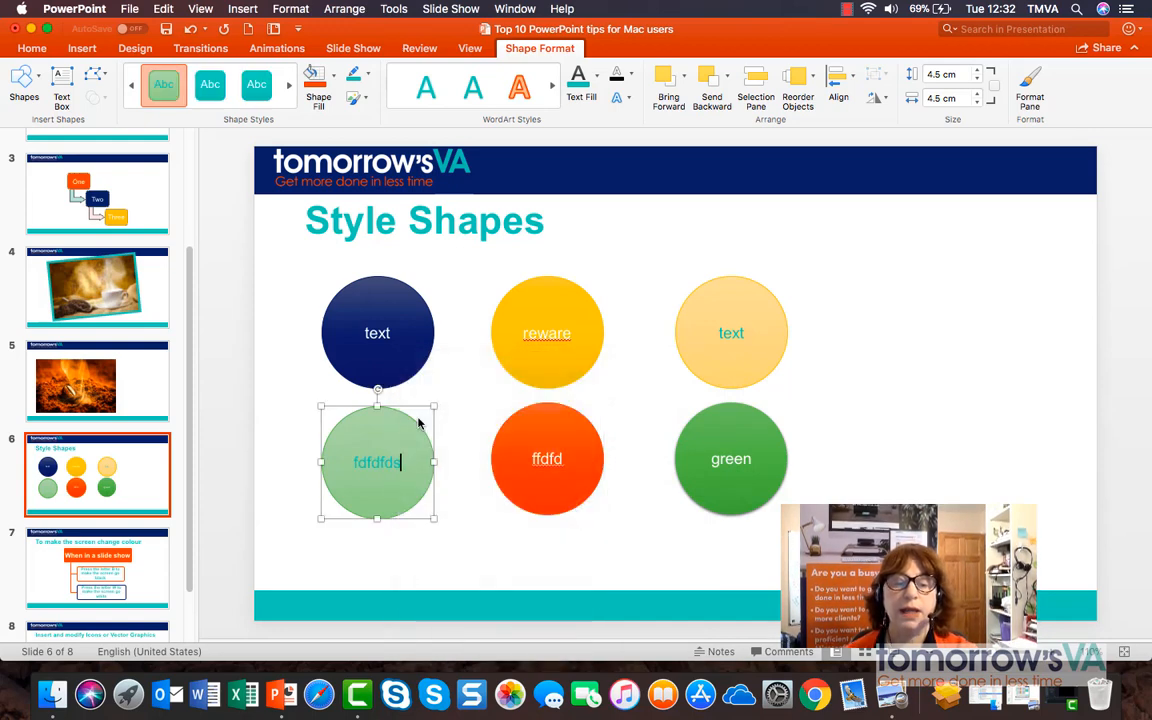
left_click(877, 394)
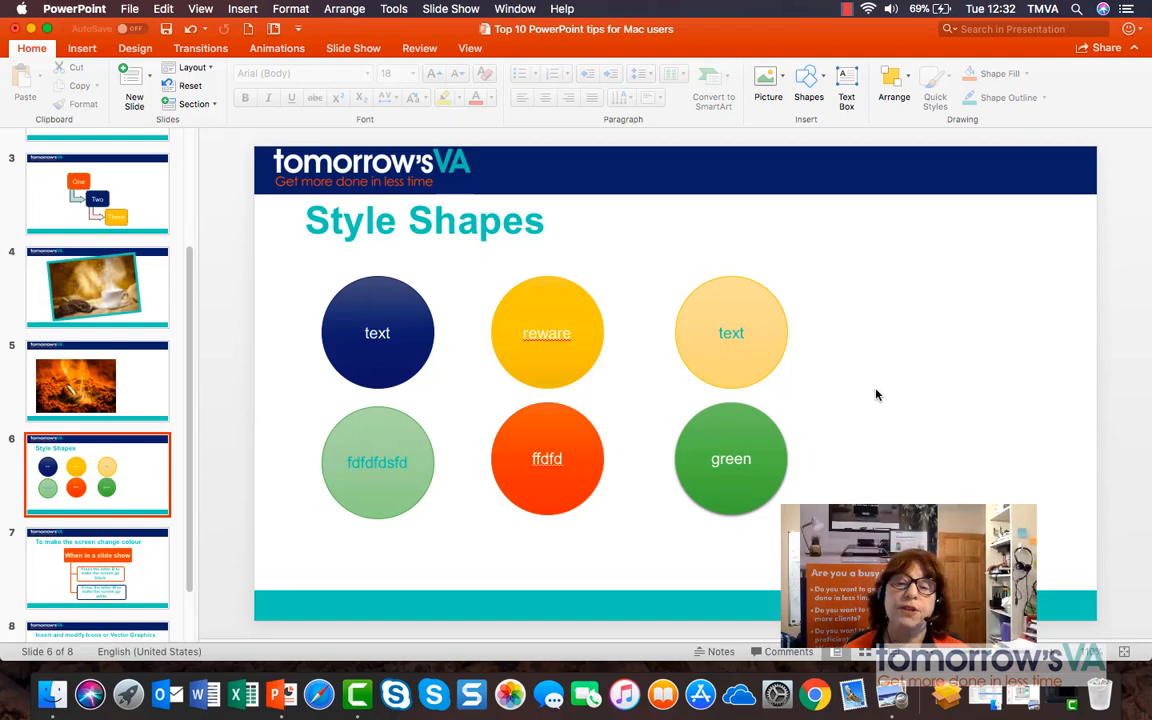
mouse_move(871, 391)
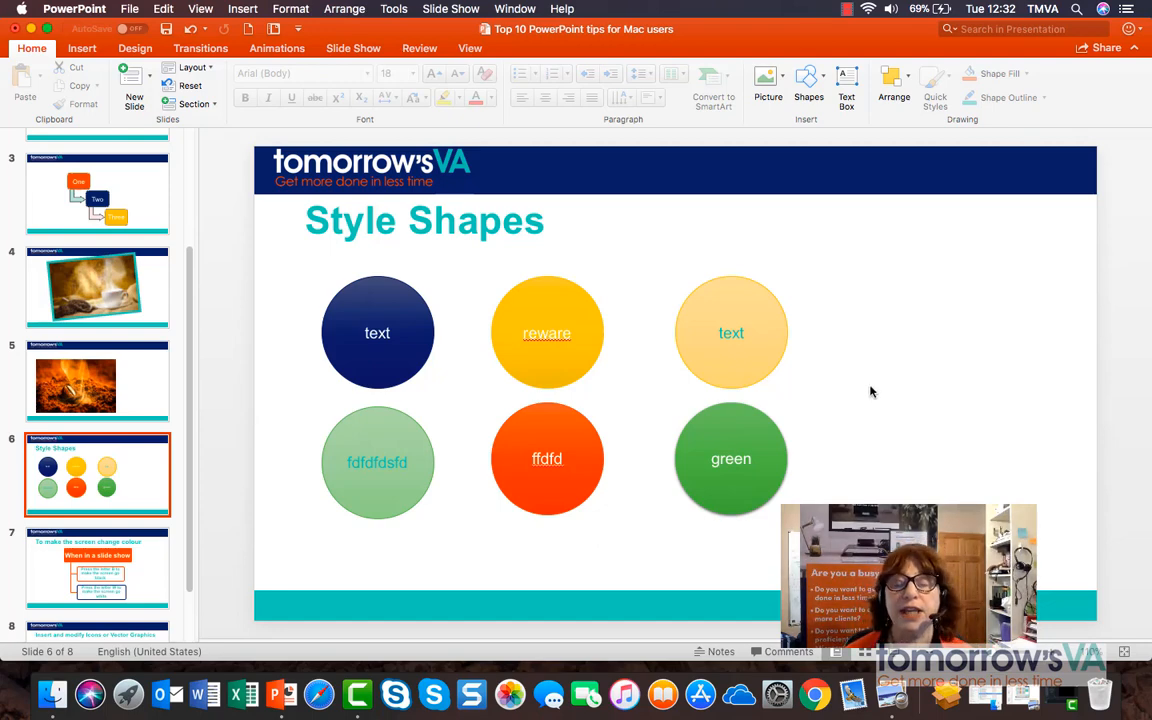
mouse_move(577, 453)
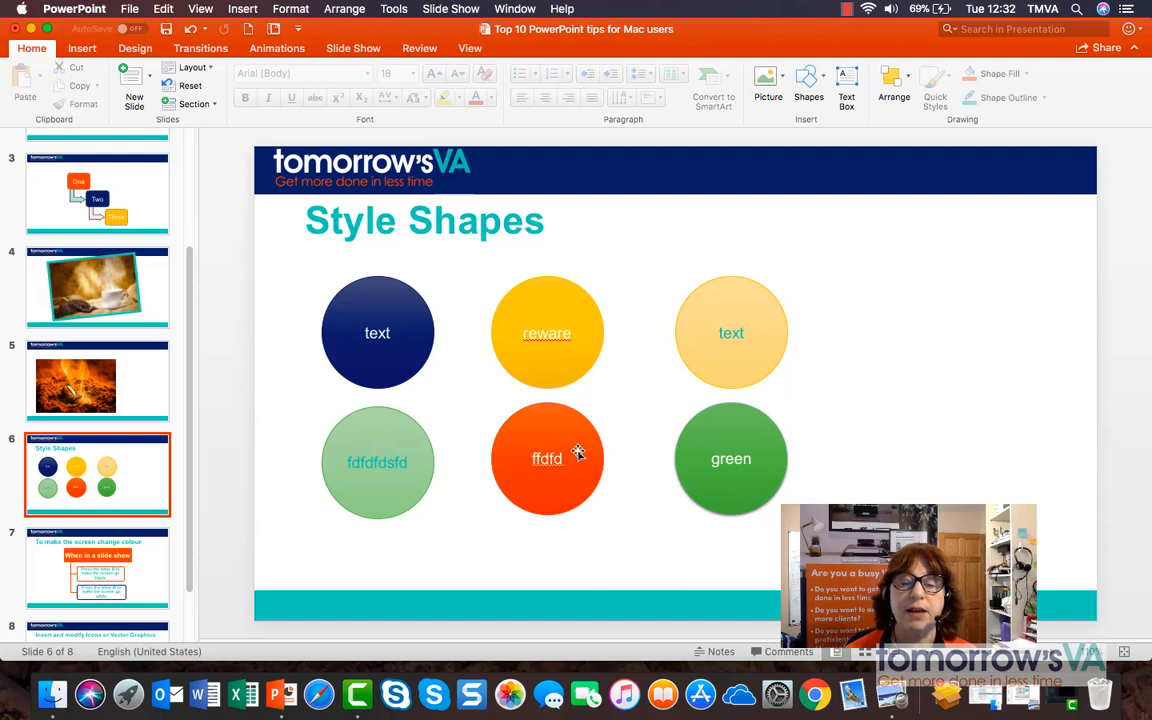
- Restyle the orange circle as Transparent, Colored Outline - Orange, Accent 2
left_click(547, 458)
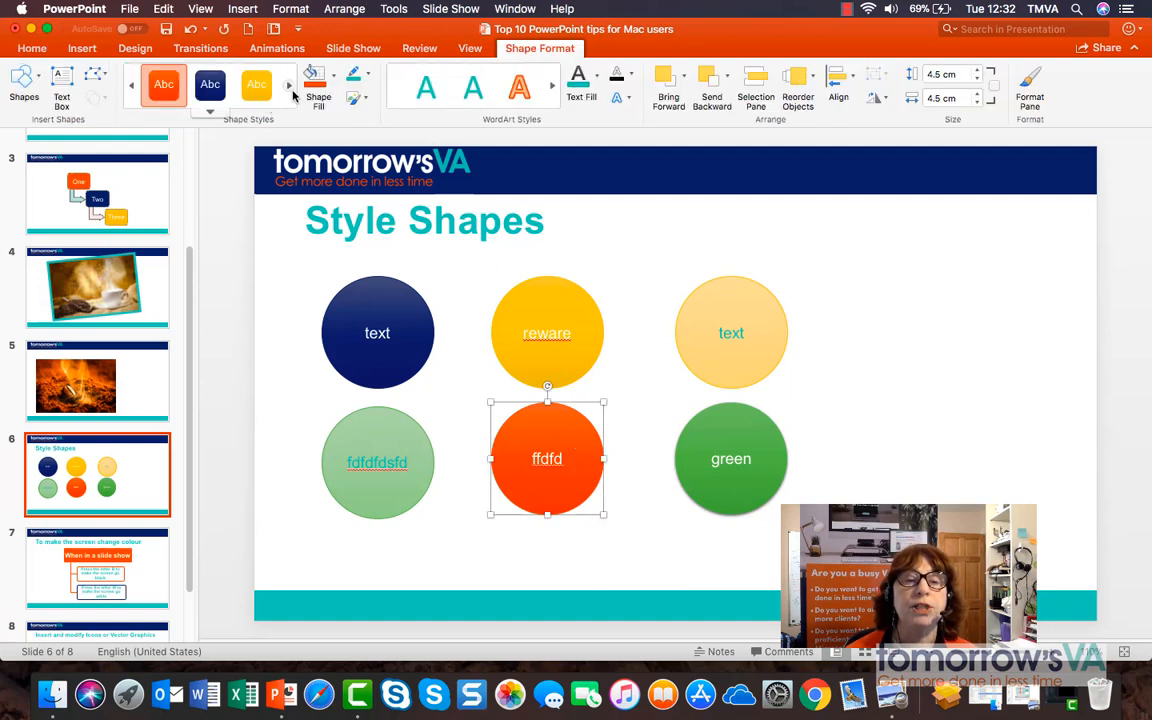
left_click(289, 84)
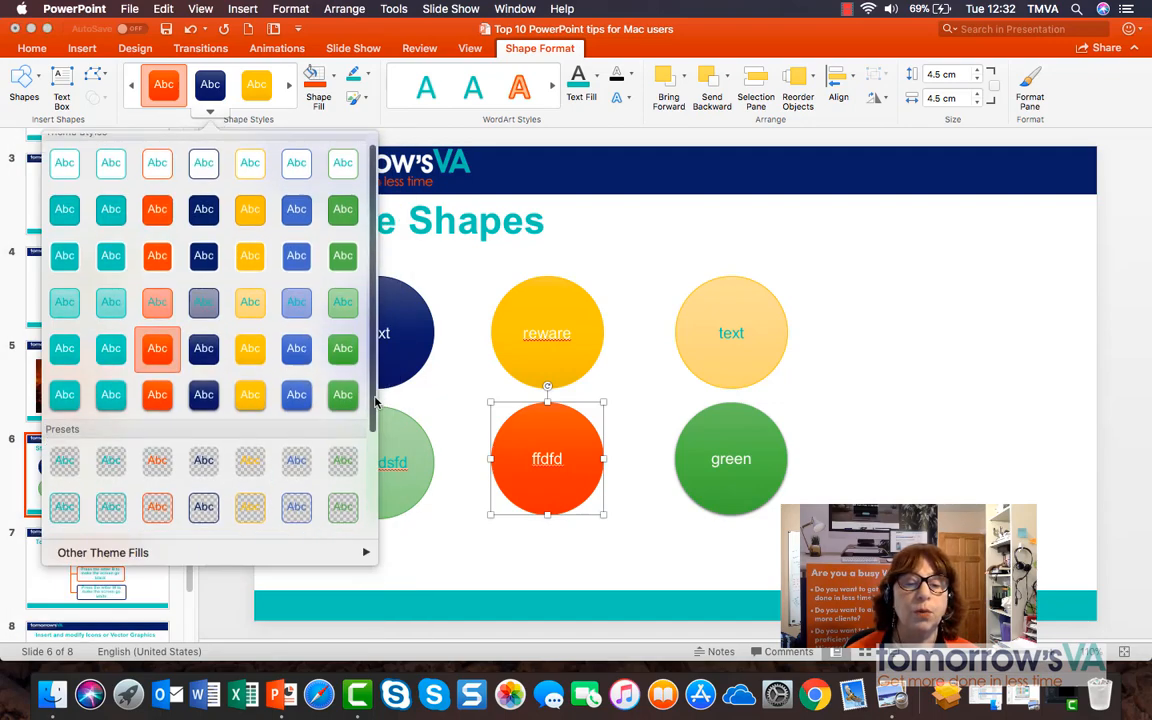
scroll("down", 3)
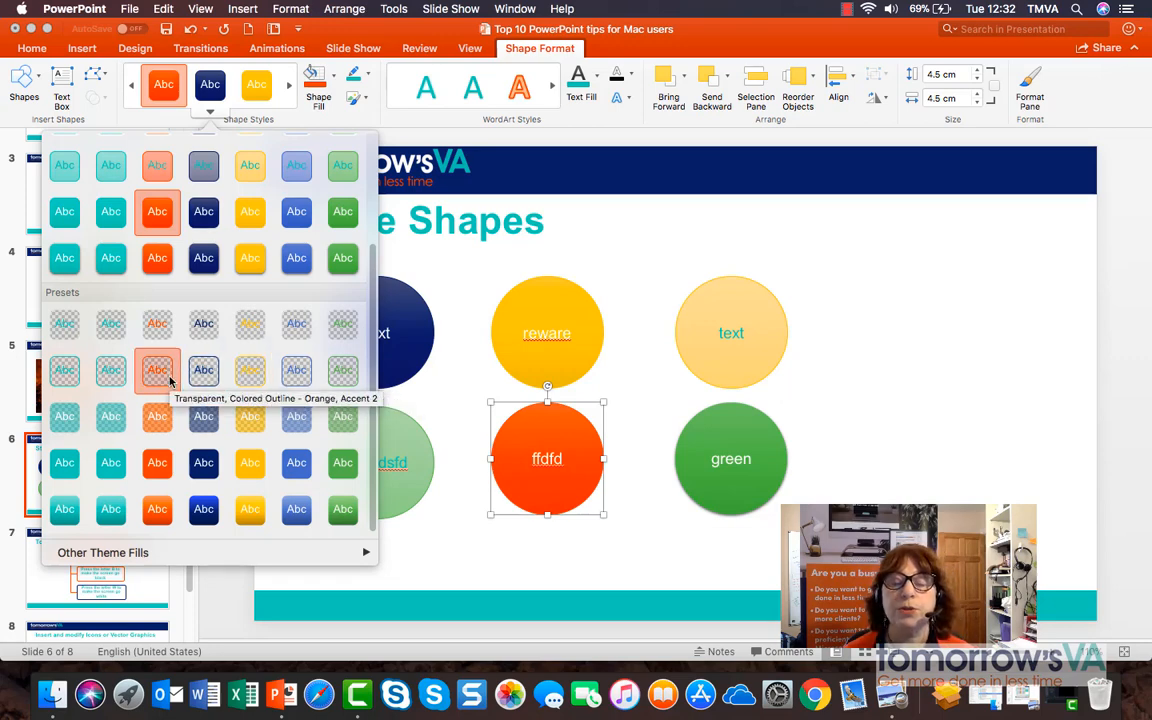
left_click(157, 370)
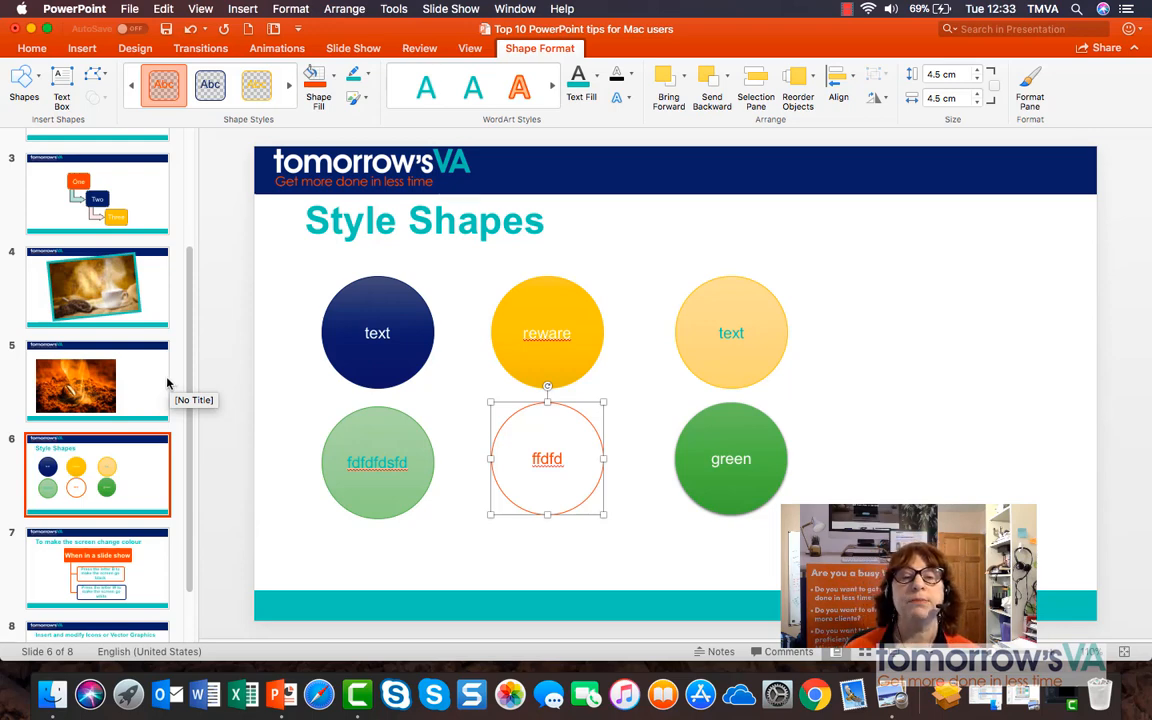
mouse_move(670, 260)
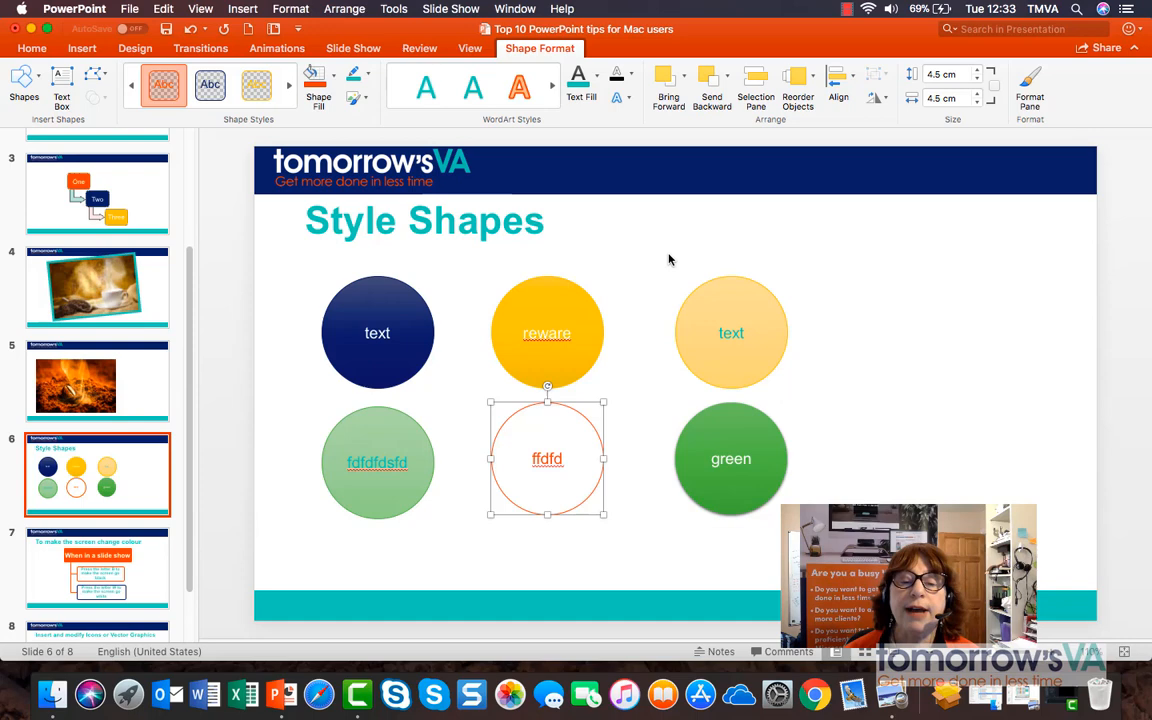
- Apply a purple Glow shape effect to the yellow circle and deselect it to view the result
left_click(547, 333)
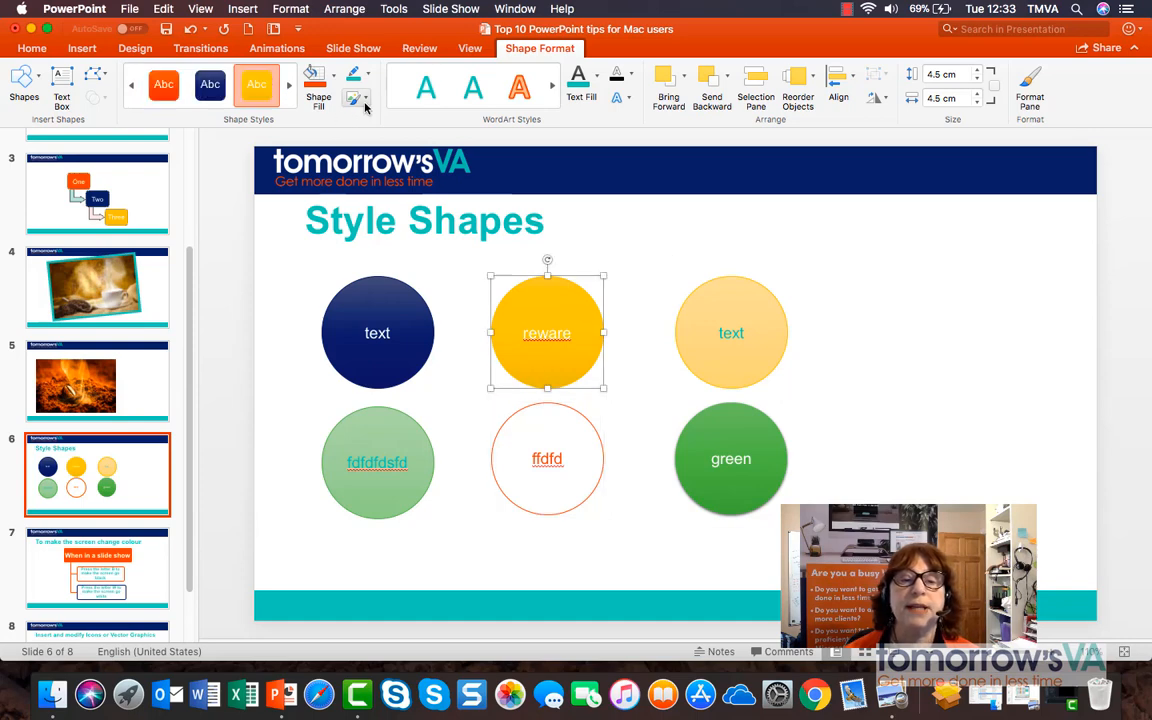
left_click(356, 97)
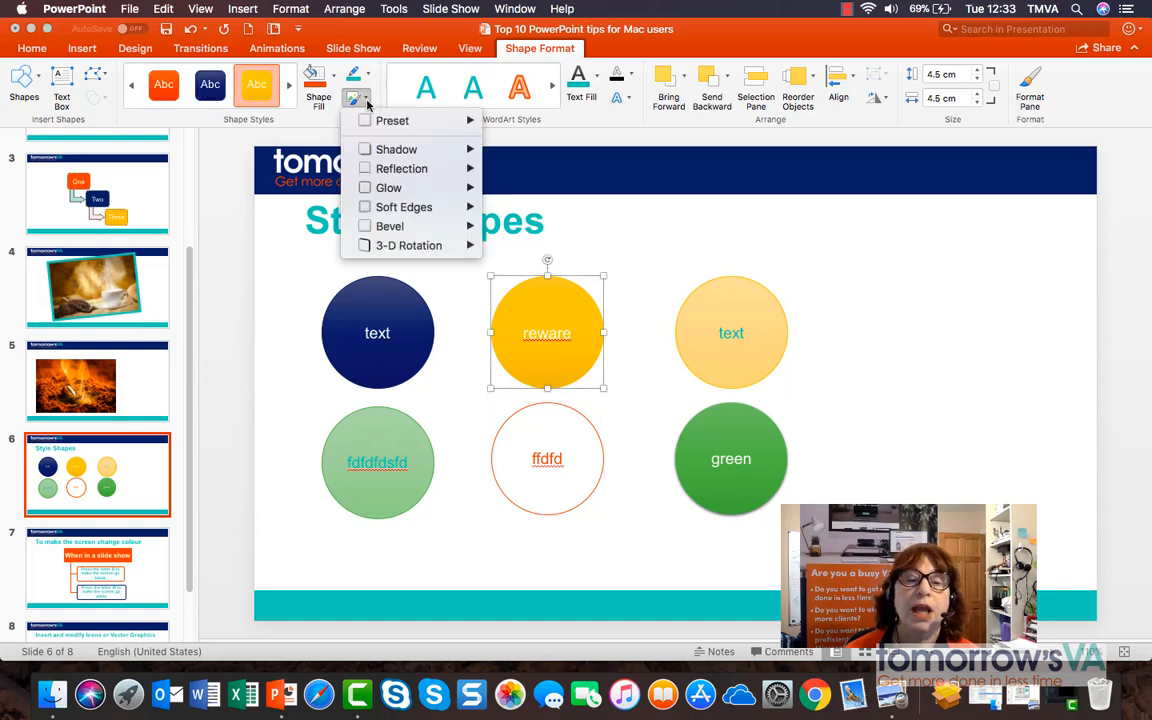
left_click(392, 120)
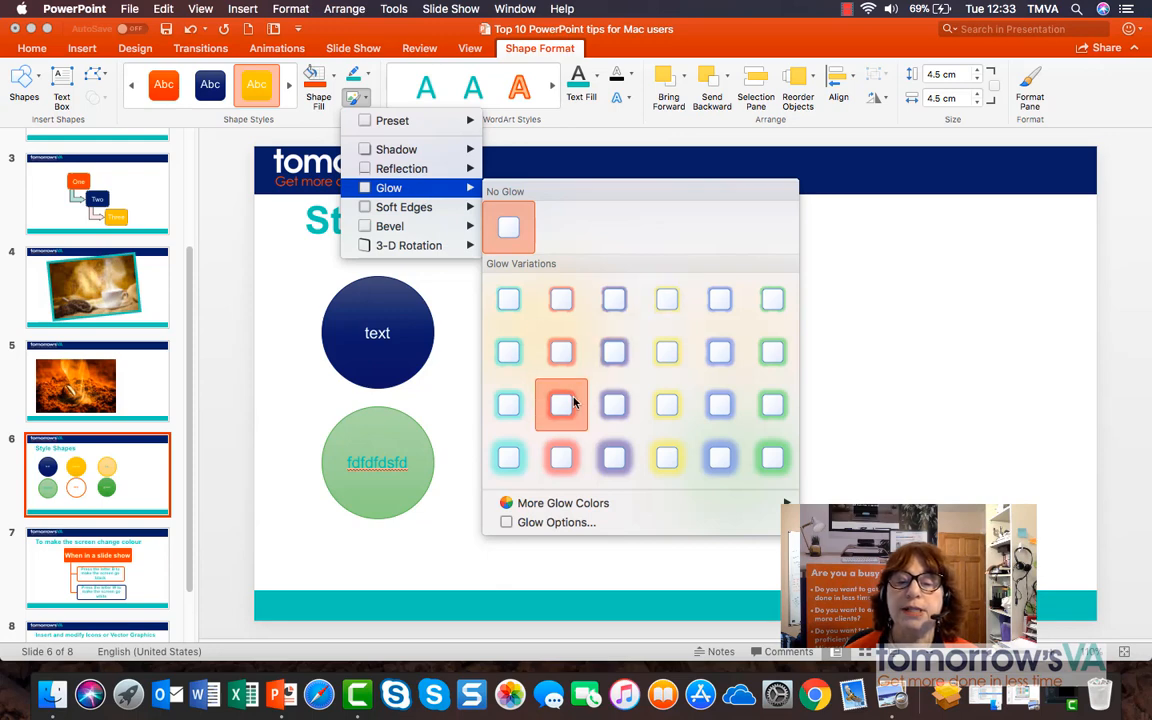
left_click(561, 404)
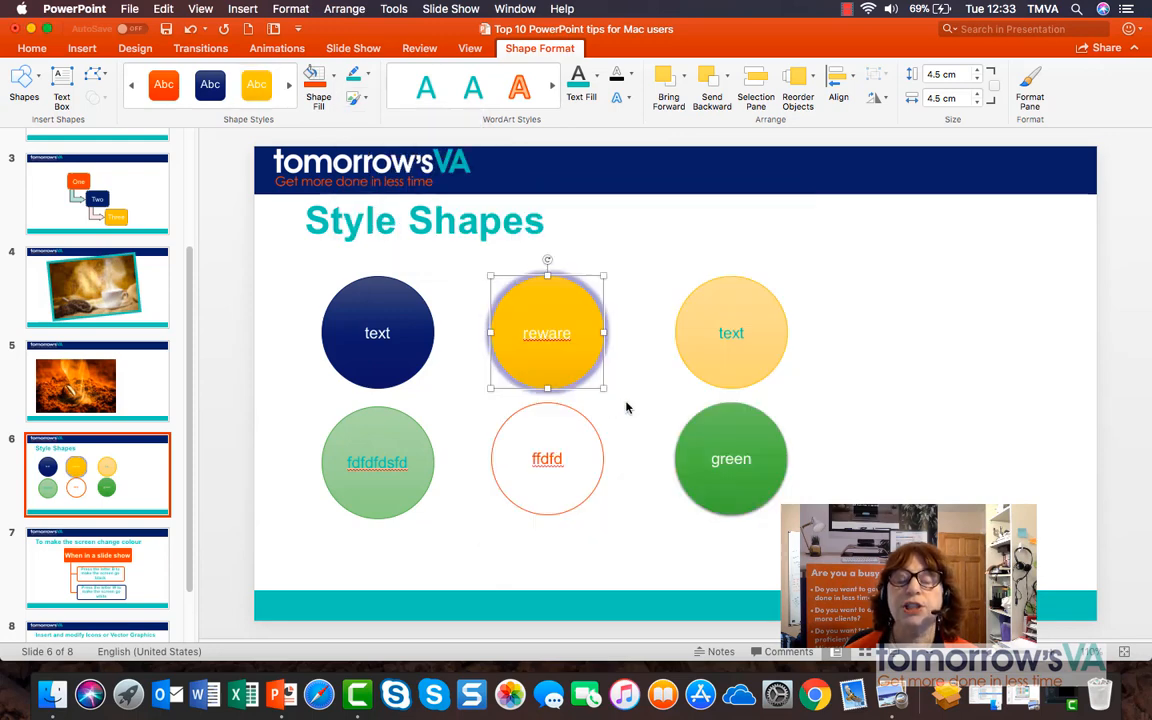
left_click(31, 48)
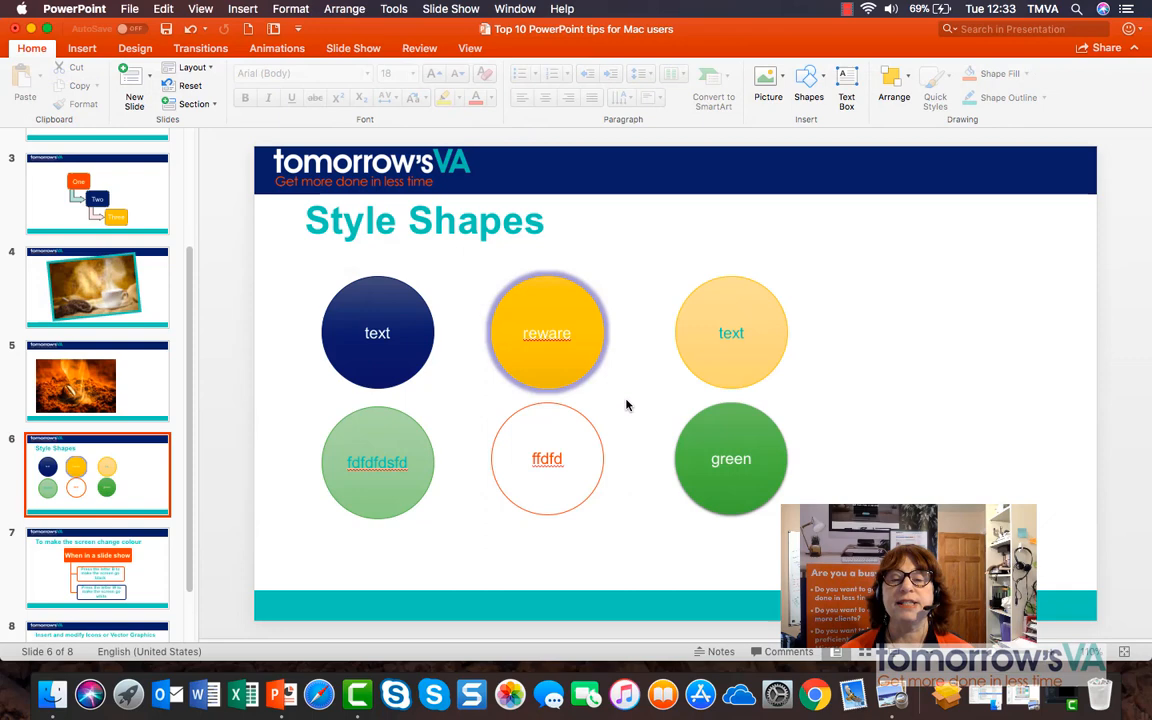
- Apply a Bevel shape effect to the pale yellow circle for a raised gold edge
double_click(731, 333)
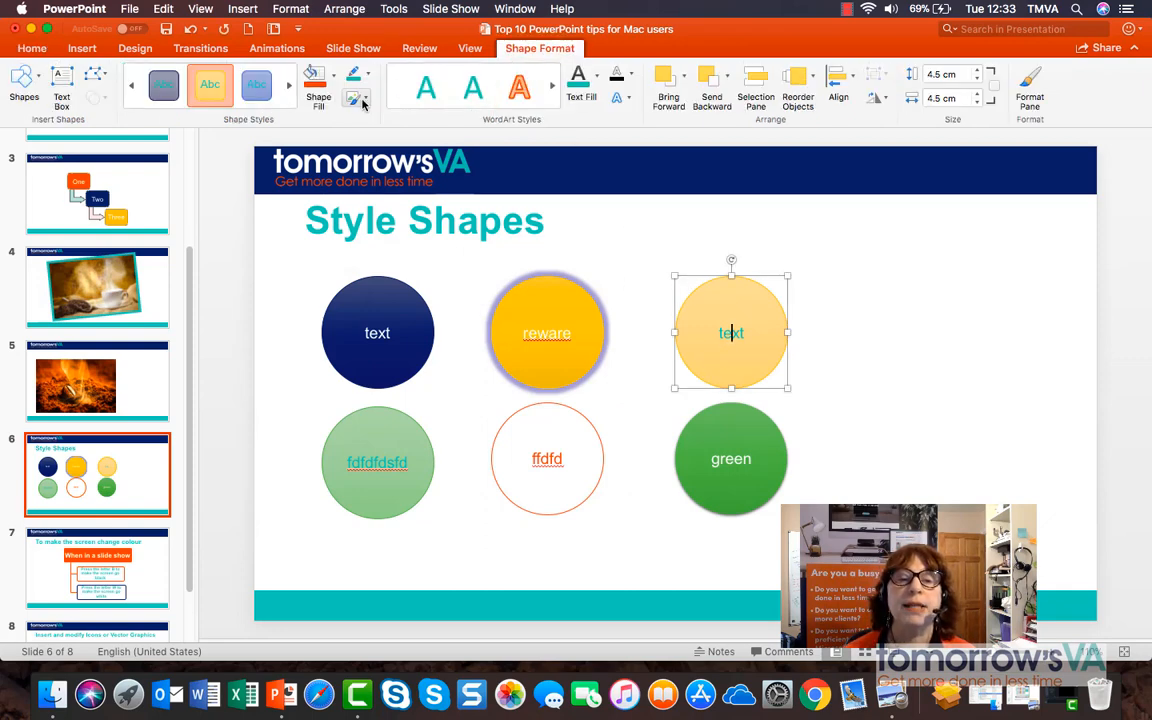
left_click(356, 98)
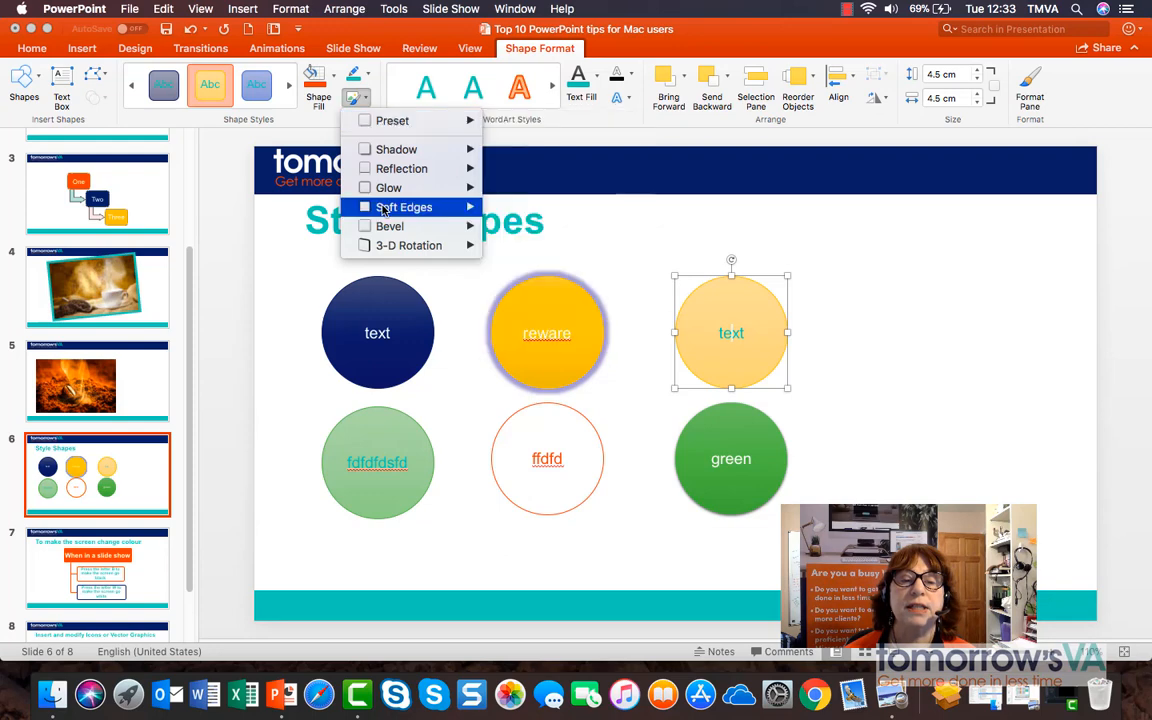
mouse_move(390, 226)
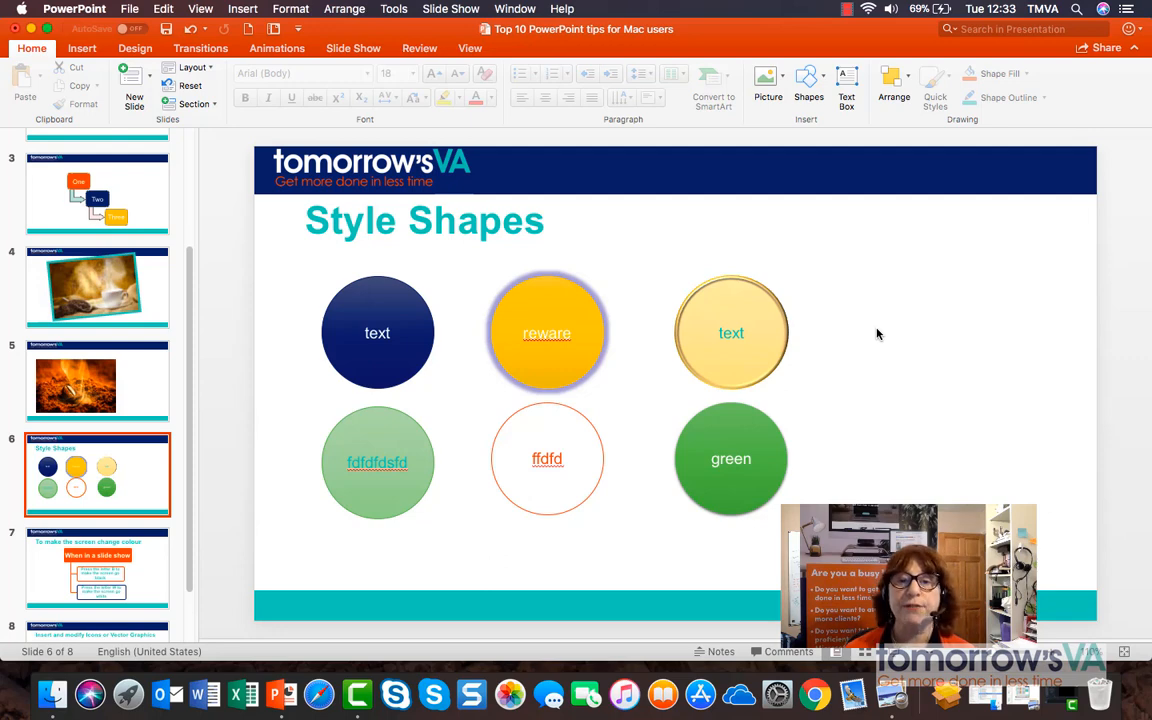
left_click(845, 9)
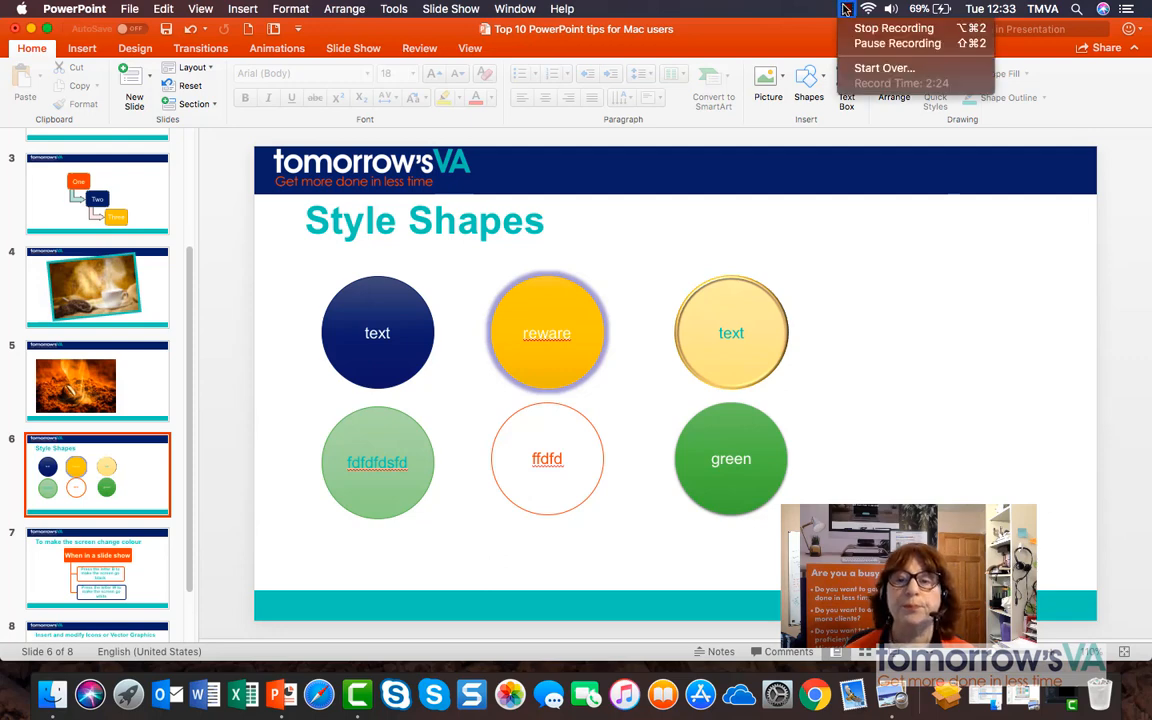